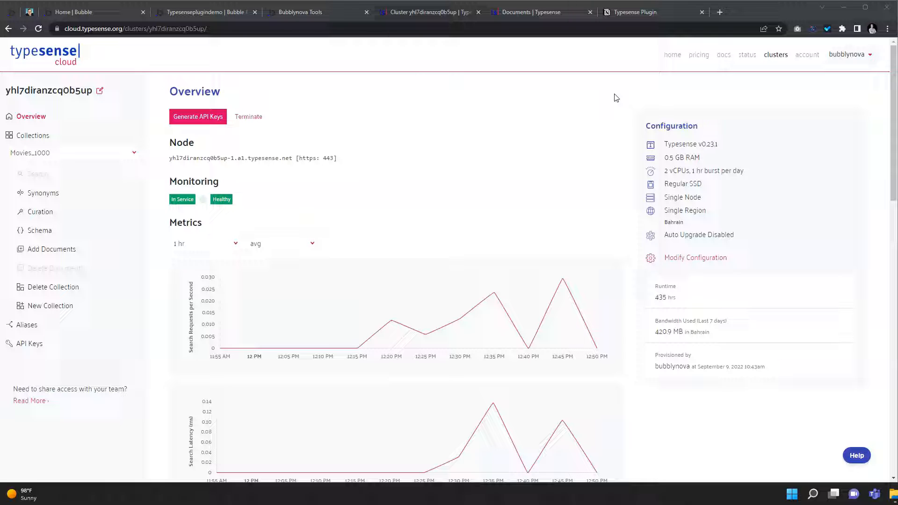
mouse_move(291, 34)
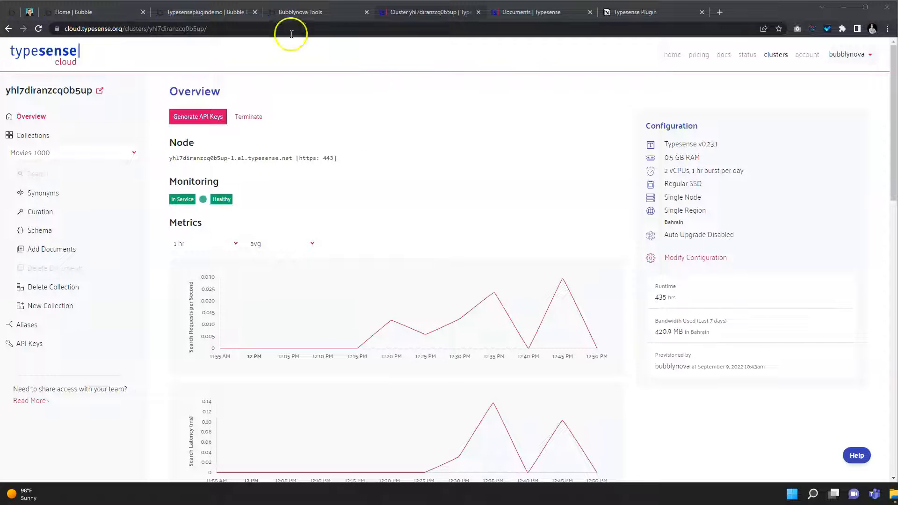
mouse_move(206, 12)
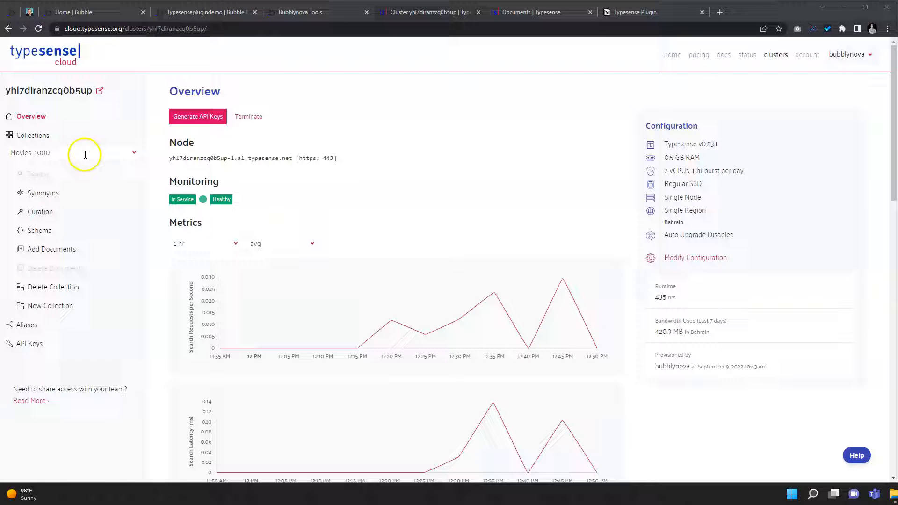
mouse_move(118, 157)
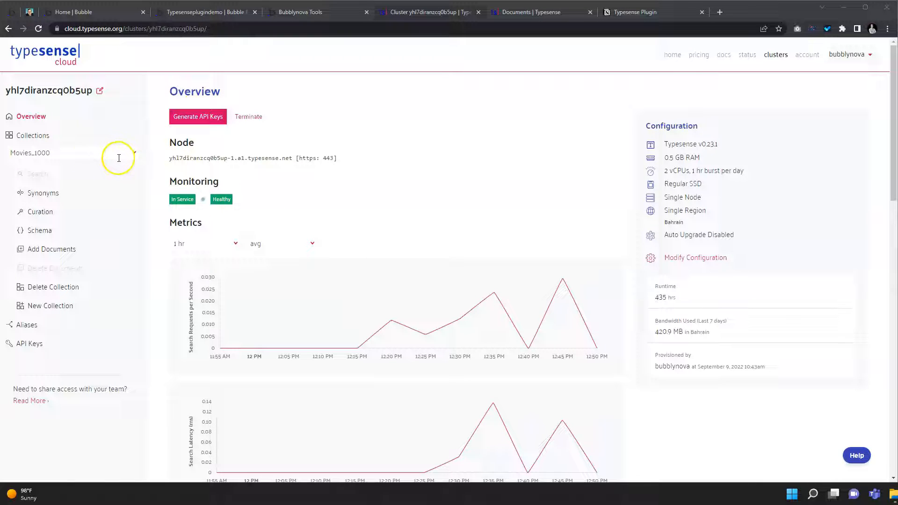
Step: Create a new backend API workflow named Add_Movies
click(195, 11)
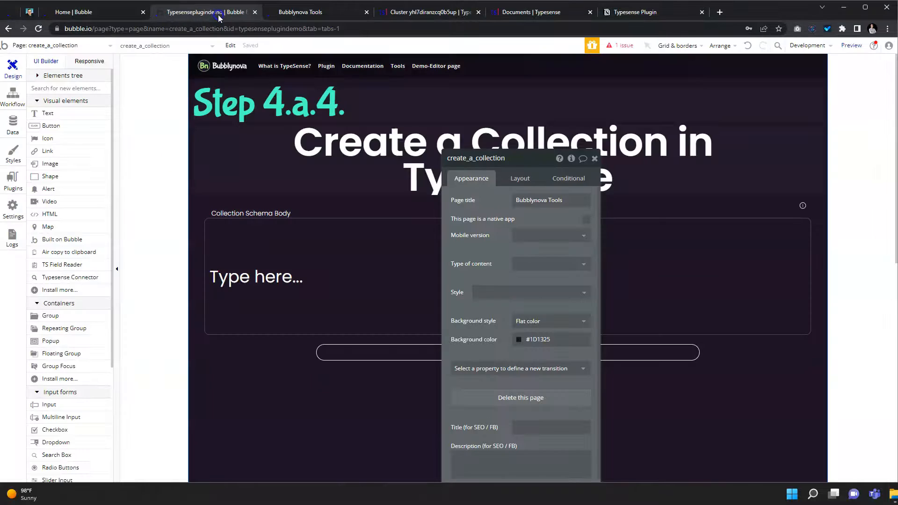
click(243, 176)
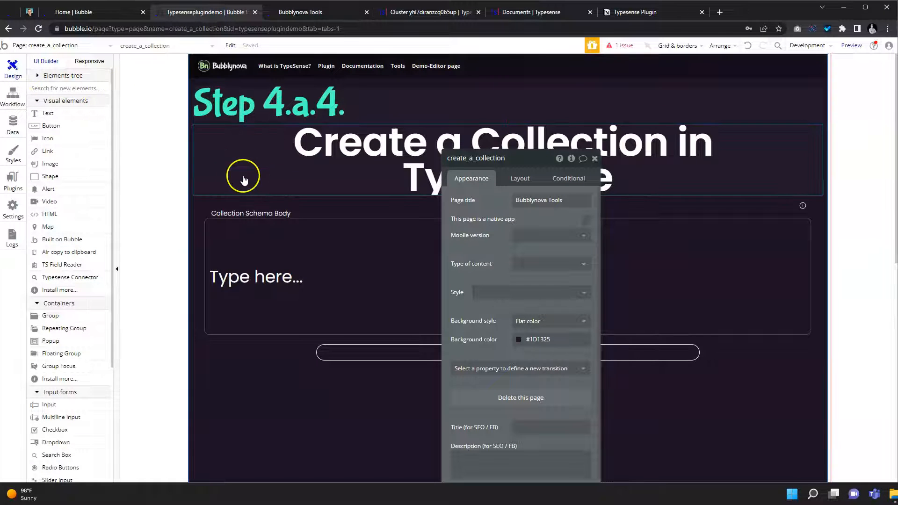
click(63, 45)
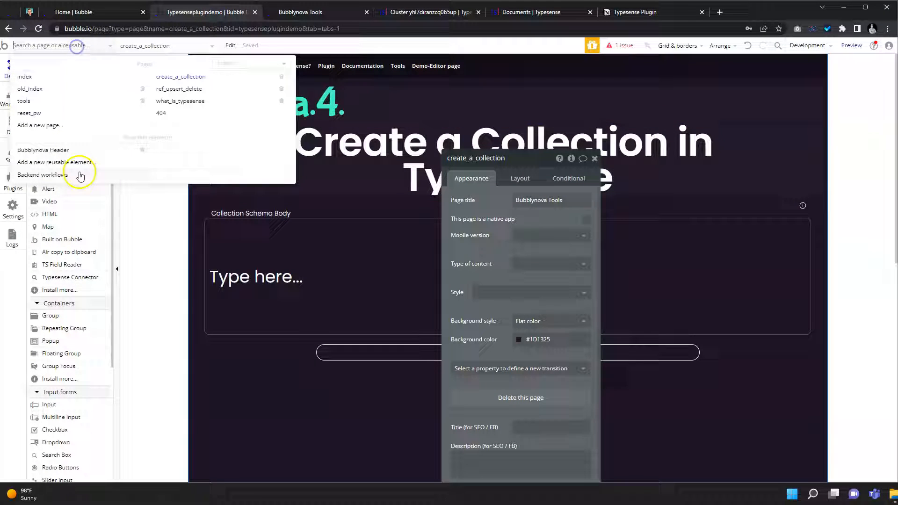
click(42, 174)
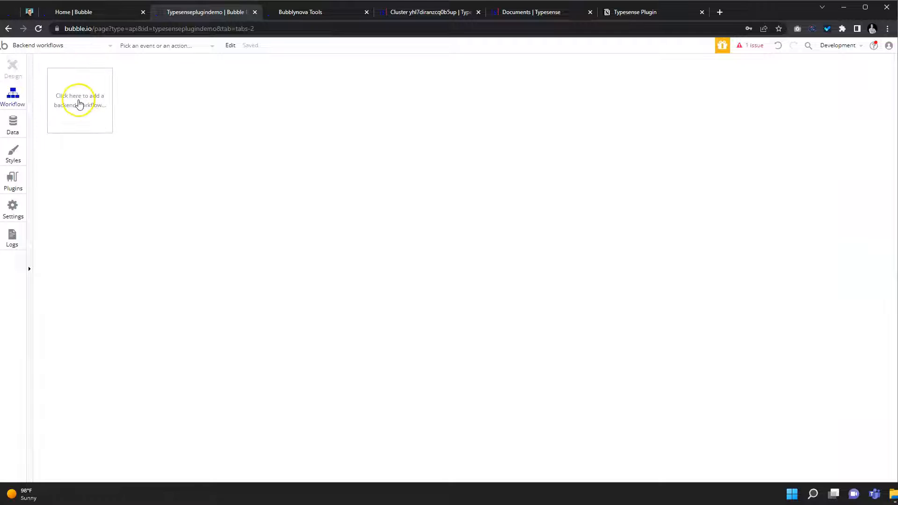
click(80, 100)
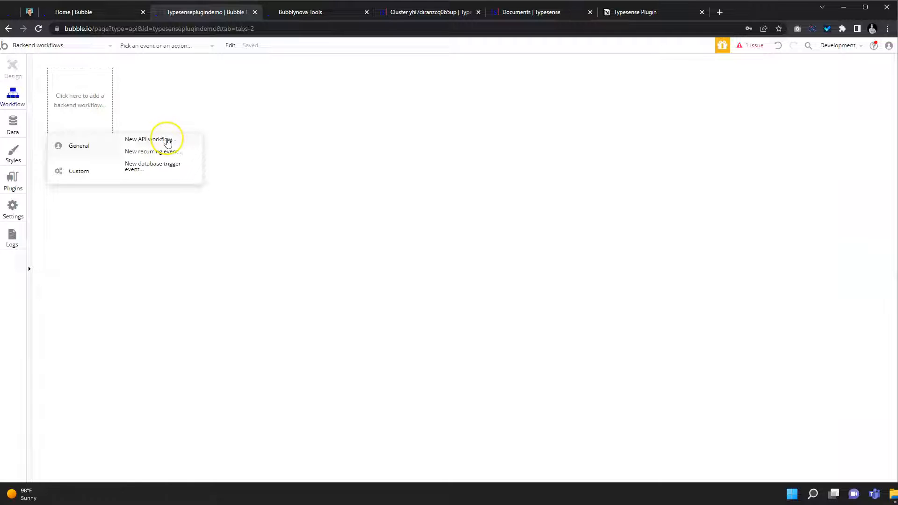
click(150, 139)
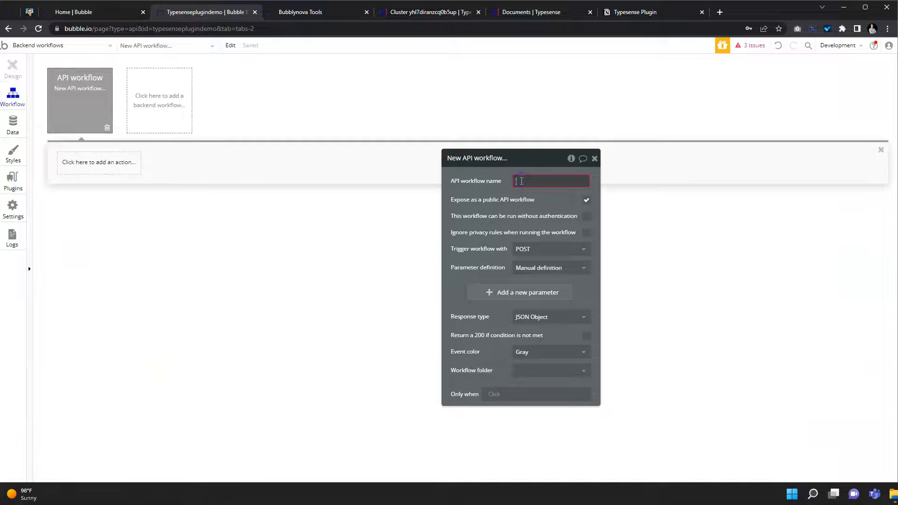
text(A)
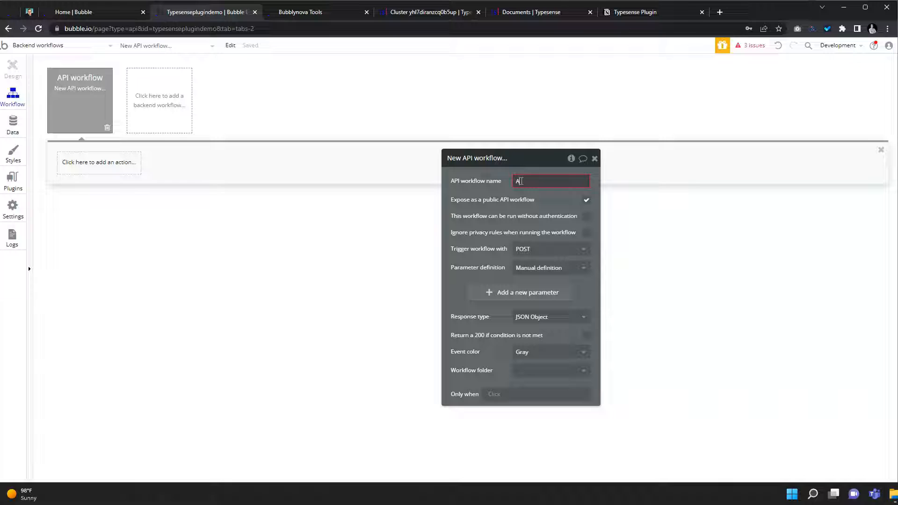
text(Add_M)
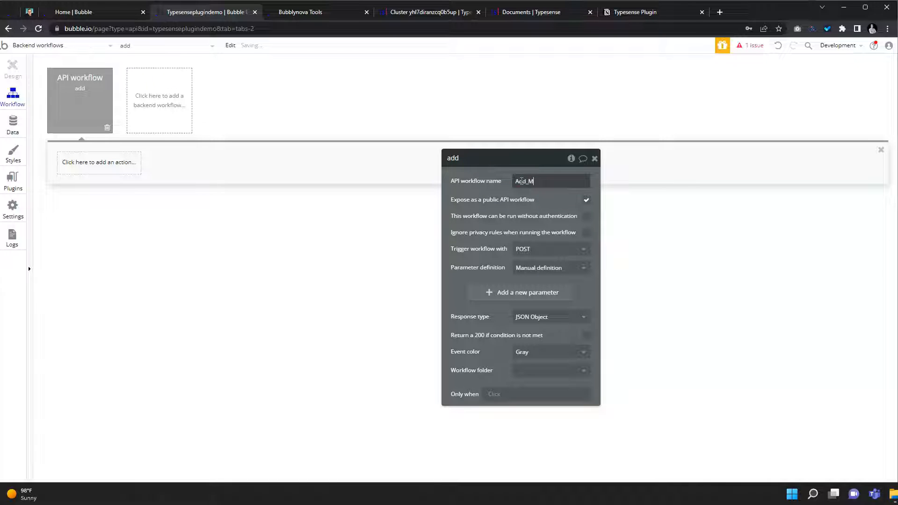
text(ovies)
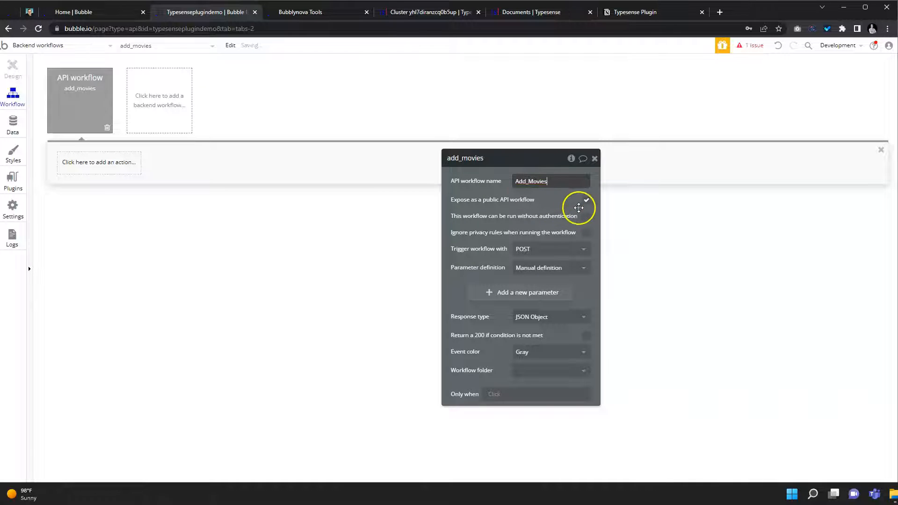
Step: Add a workflow parameter 'Movies' of type Movies_1000
click(520, 291)
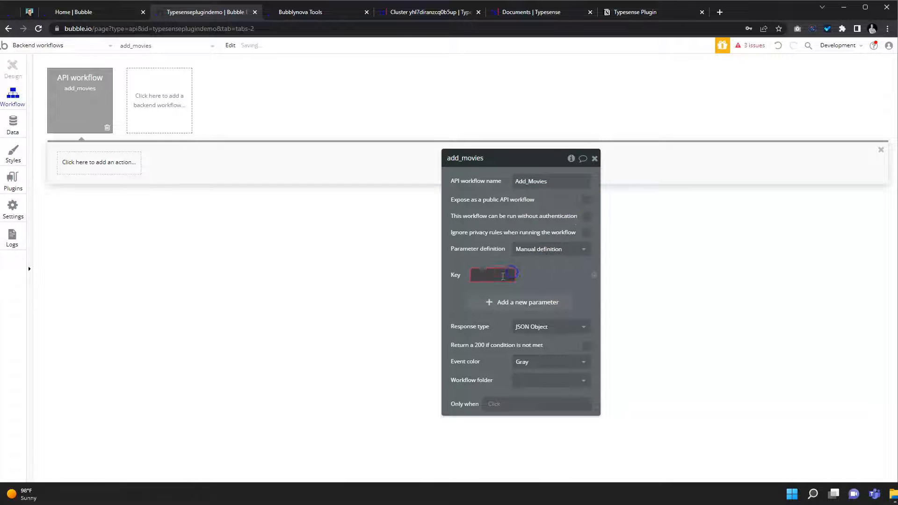
text(Movie)
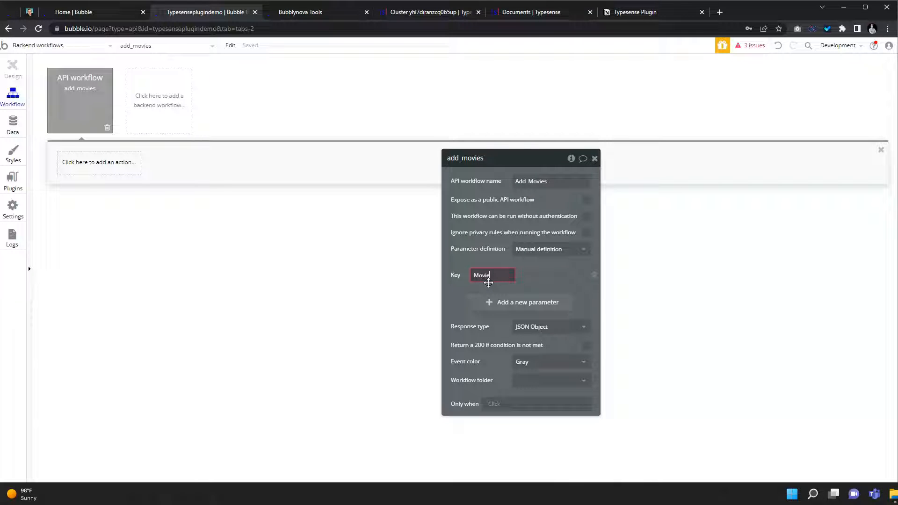
click(565, 275)
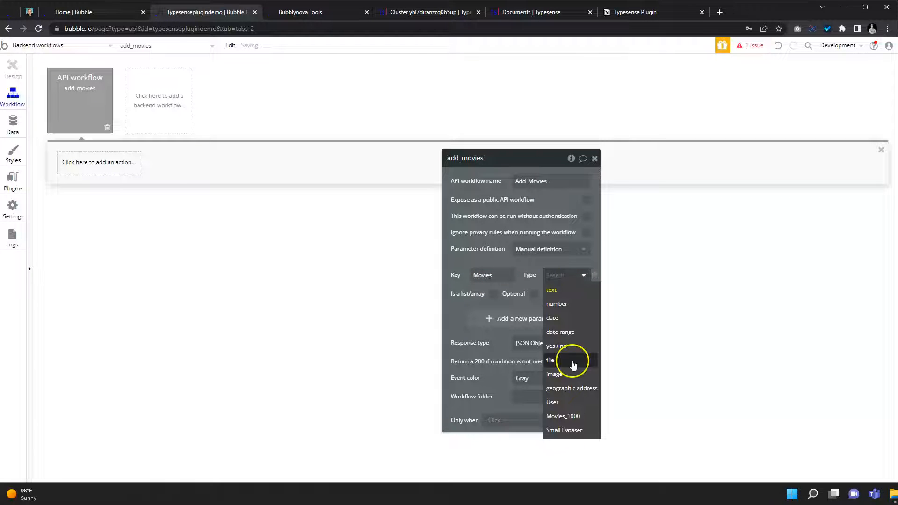
click(563, 415)
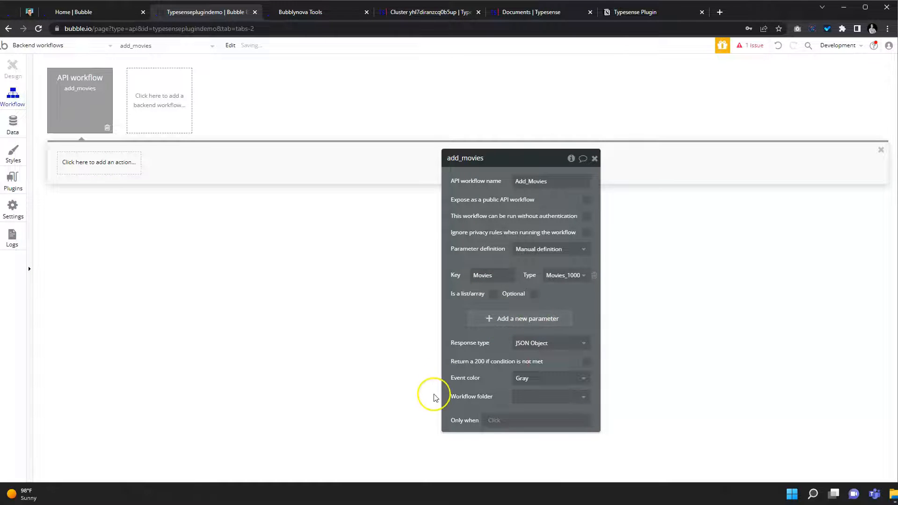
Step: Add the TypeSense (testing) - Add Document (Upsert) action as the workflow's first step
click(99, 162)
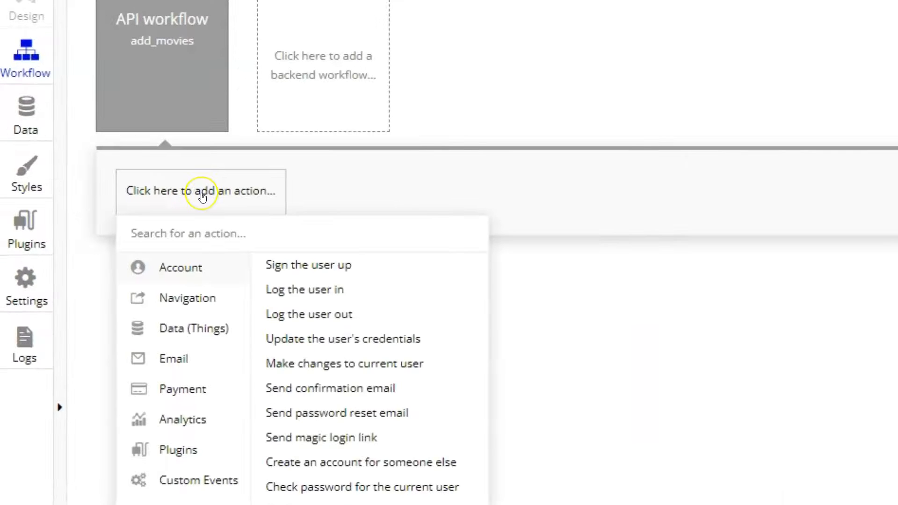
text(type)
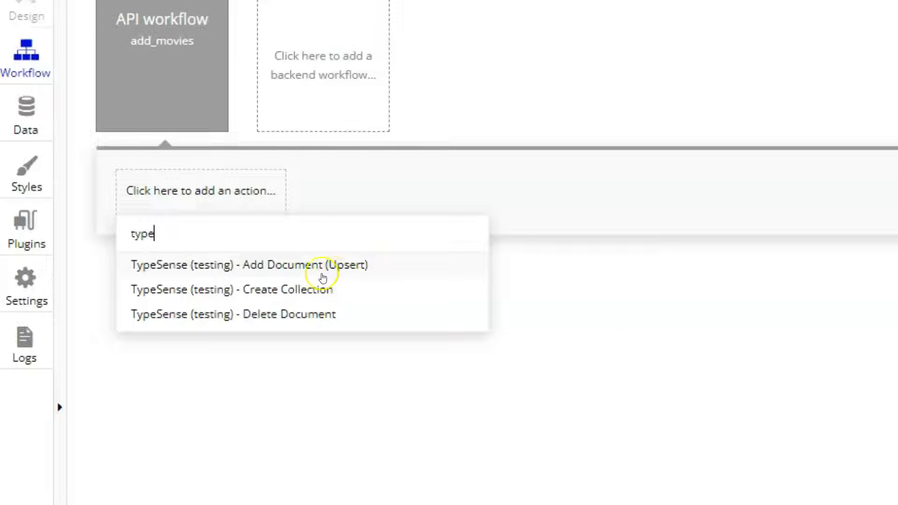
click(249, 265)
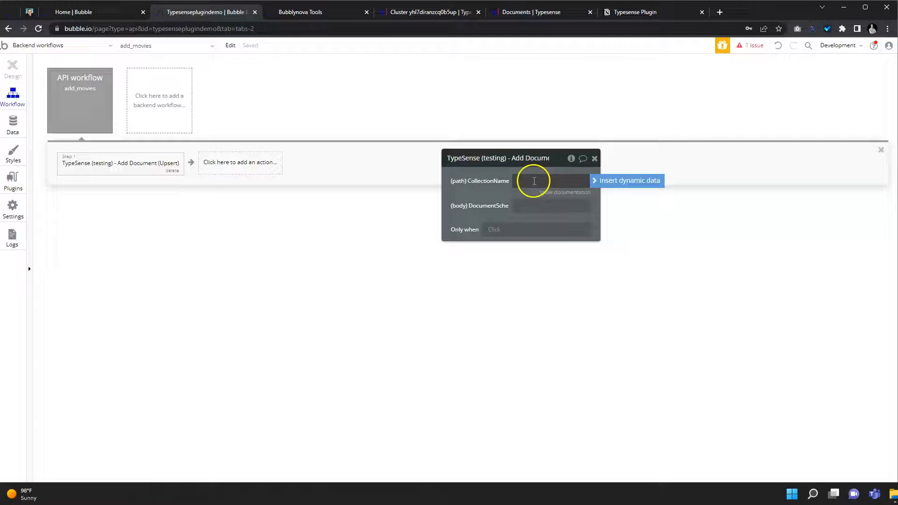
Step: Set CollectionName to Movies_1000 and map document fields like id to the Movies parameter's data
text(Movies_1000)
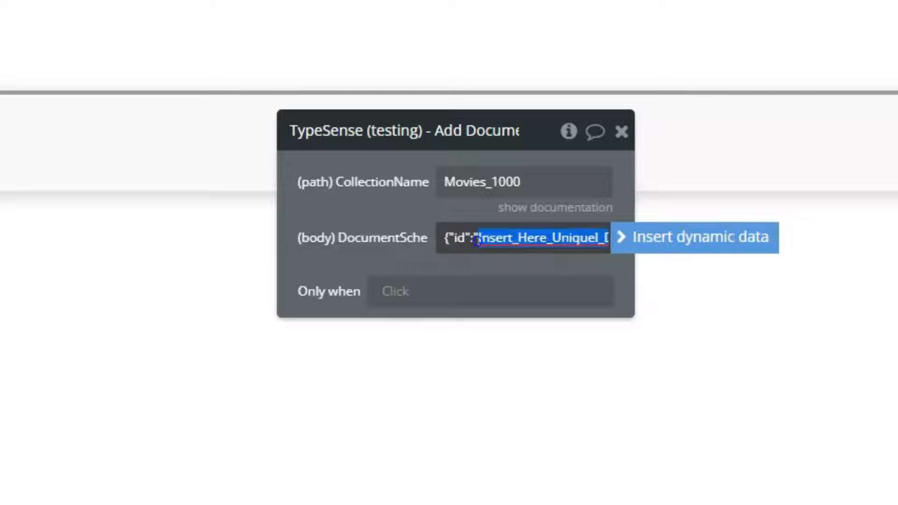
click(699, 237)
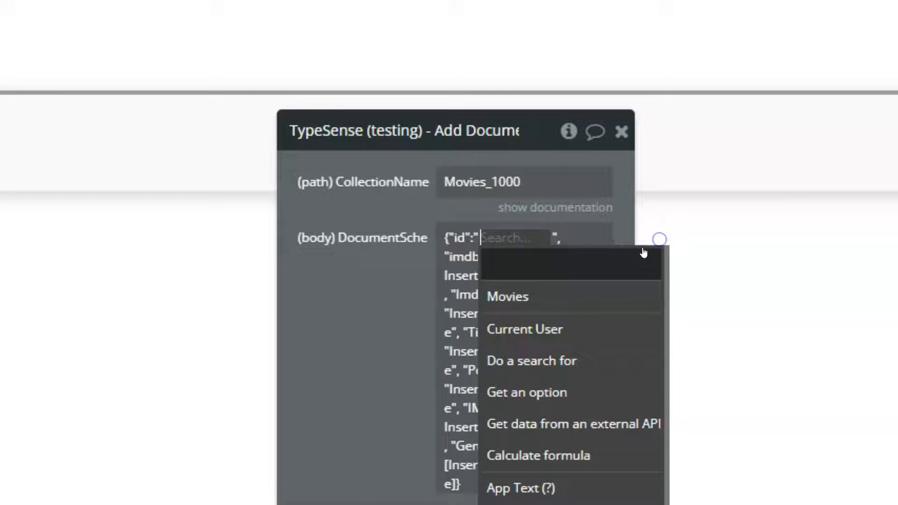
click(506, 296)
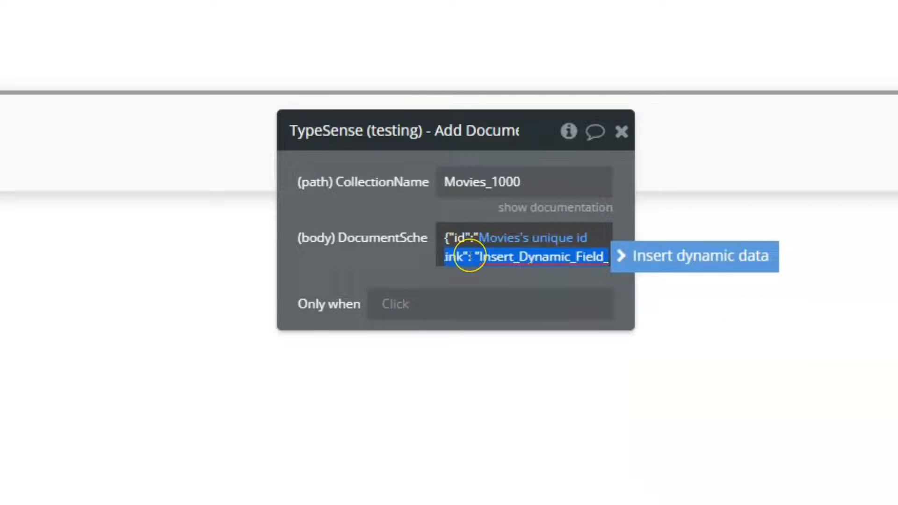
click(694, 256)
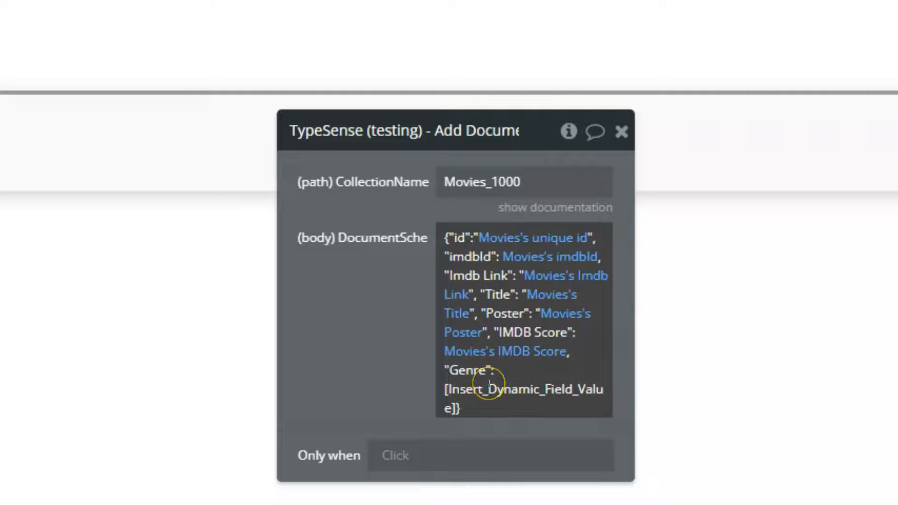
Step: Replace the Genre placeholder with Movies's Genre joined by ","
click(520, 389)
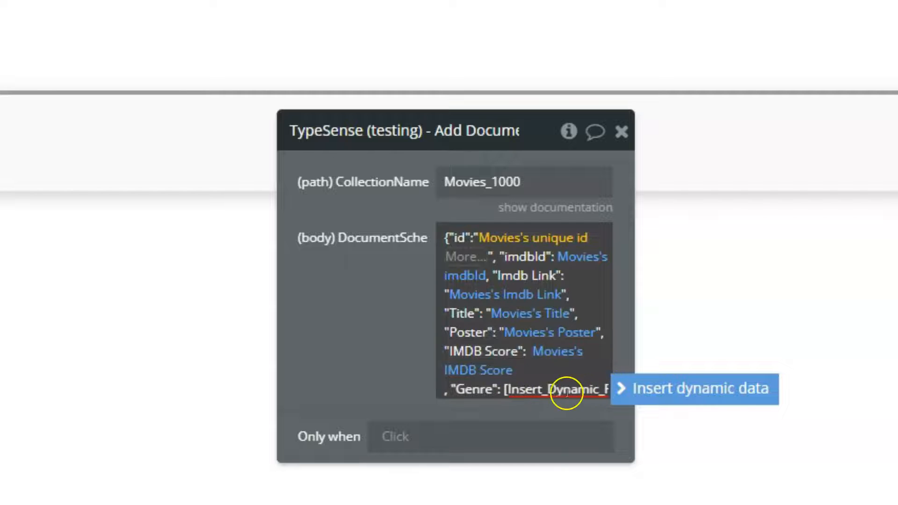
mouse_move(535, 399)
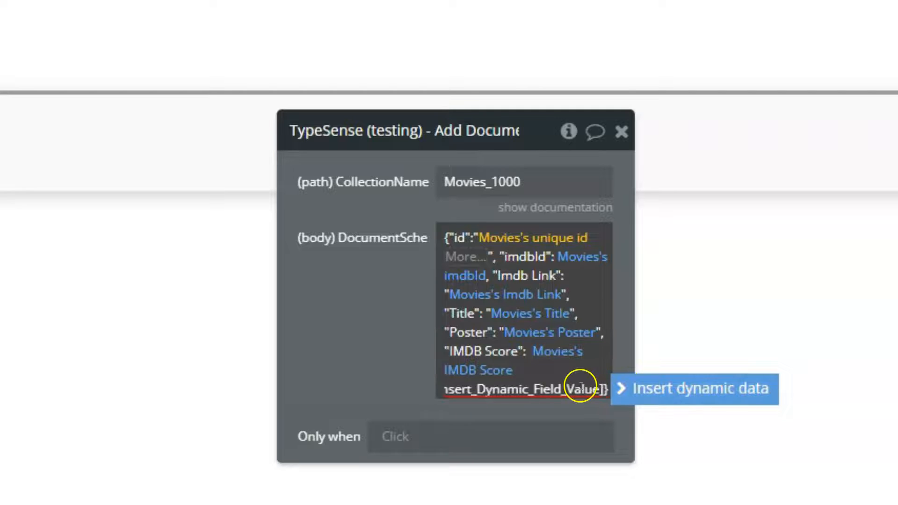
mouse_move(602, 419)
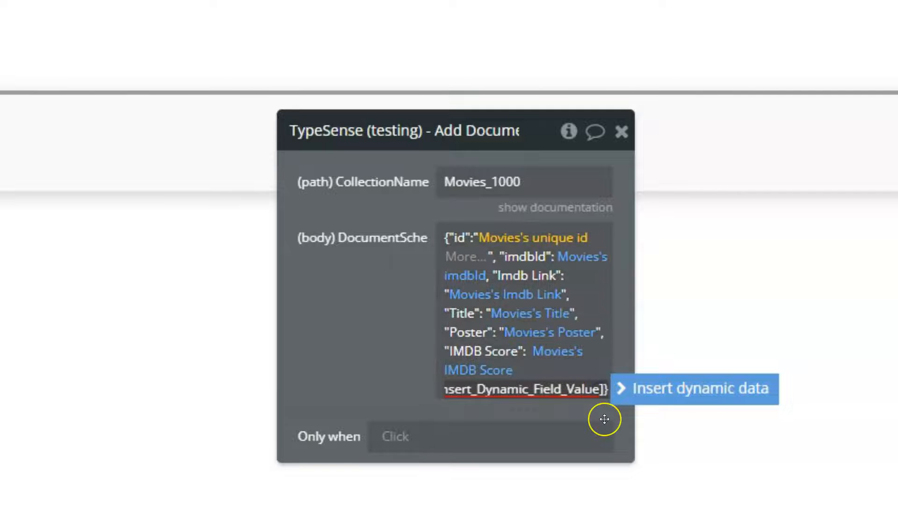
mouse_move(617, 409)
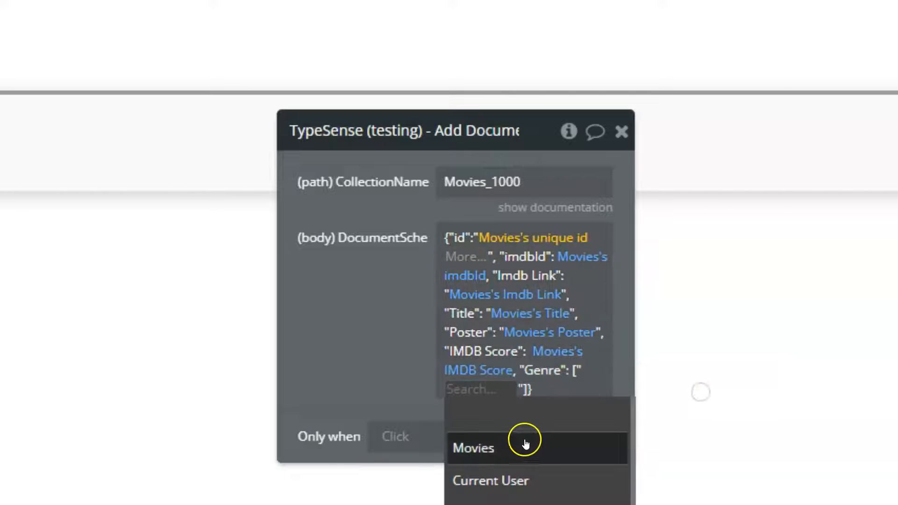
click(473, 448)
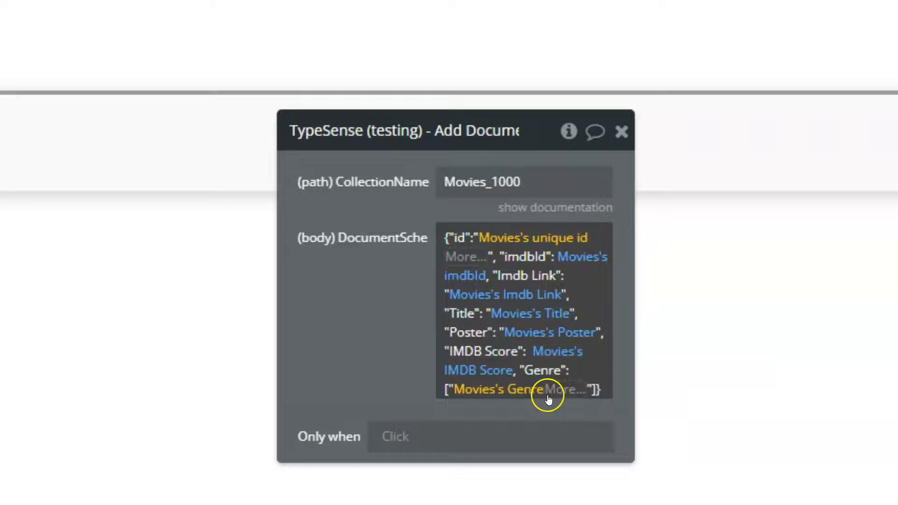
click(570, 388)
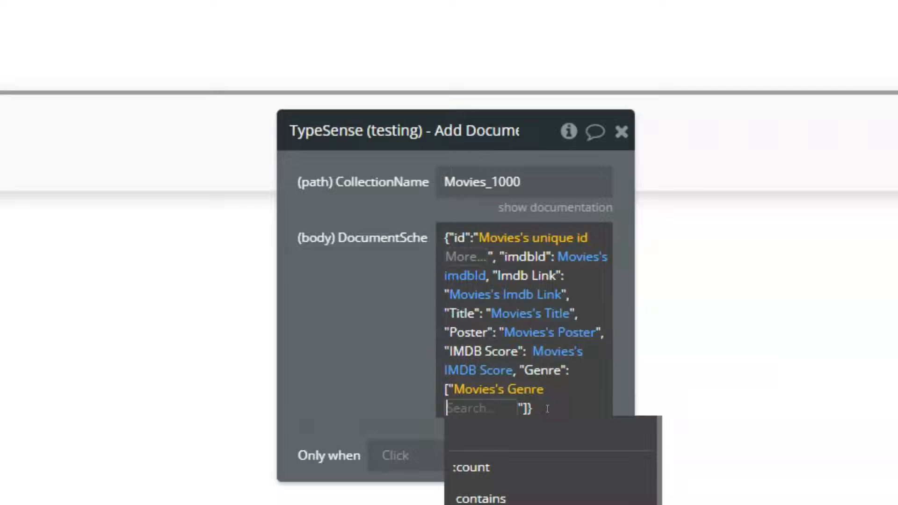
text(join)
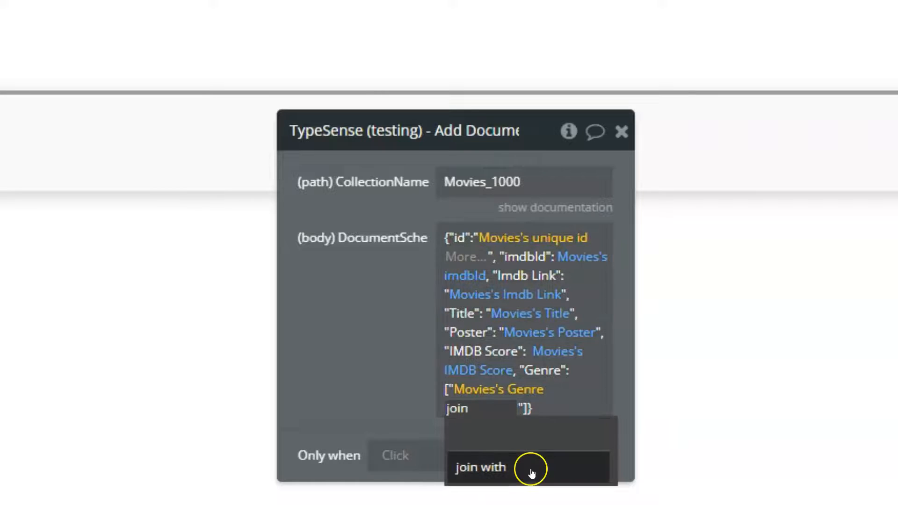
click(479, 467)
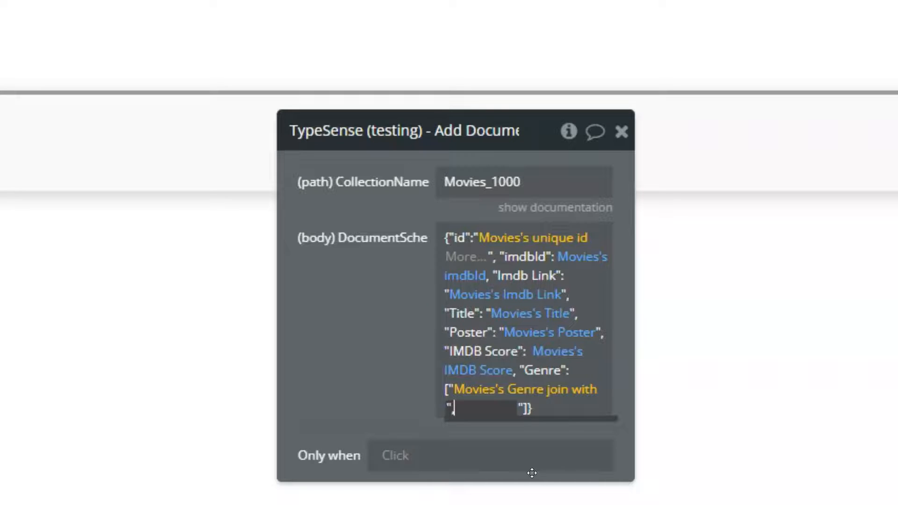
text(,)
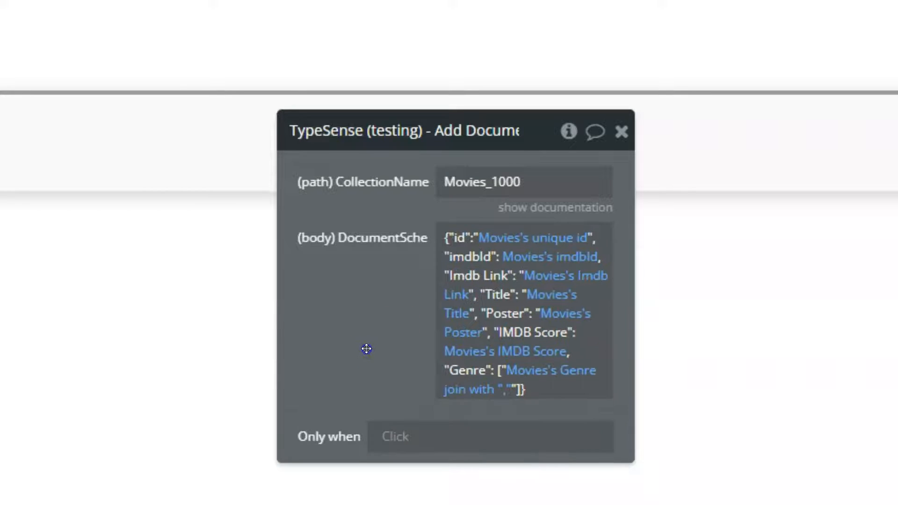
mouse_move(351, 399)
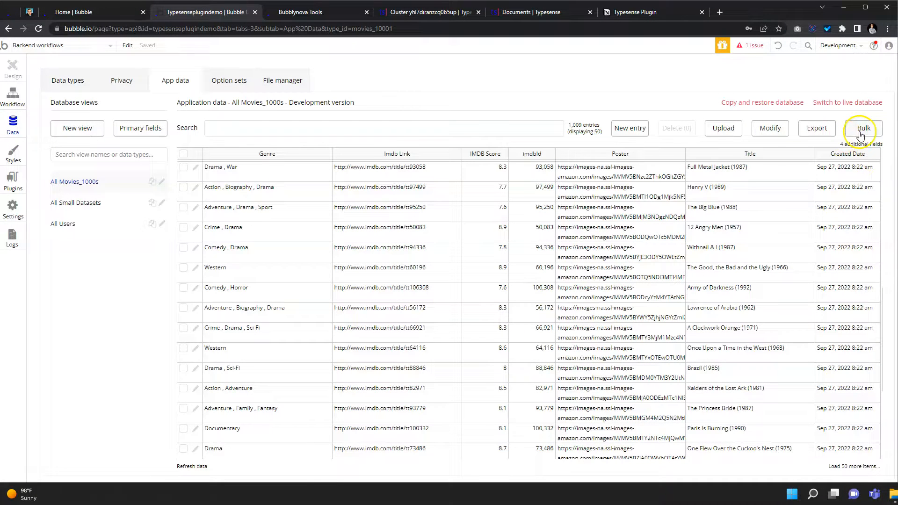
Step: Bulk-run the add_movies API workflow on all 1,009 Movies_1000s entries
click(861, 128)
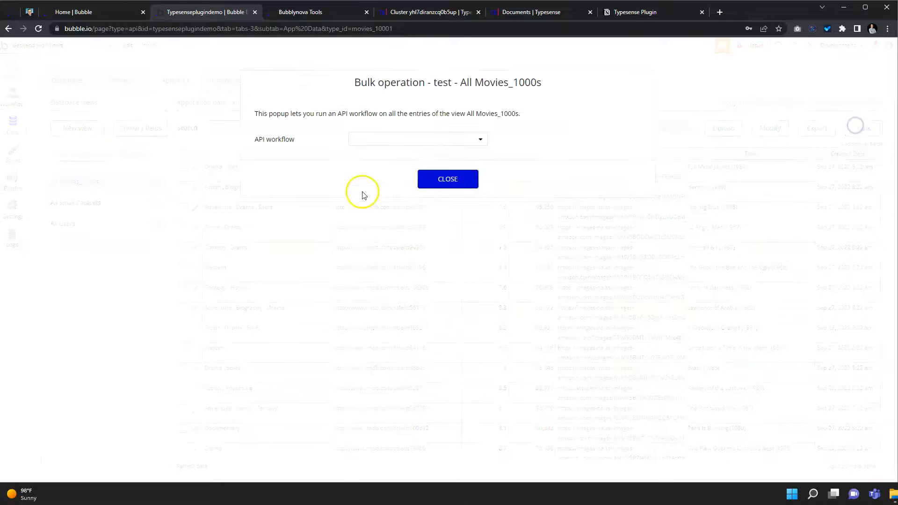
click(416, 140)
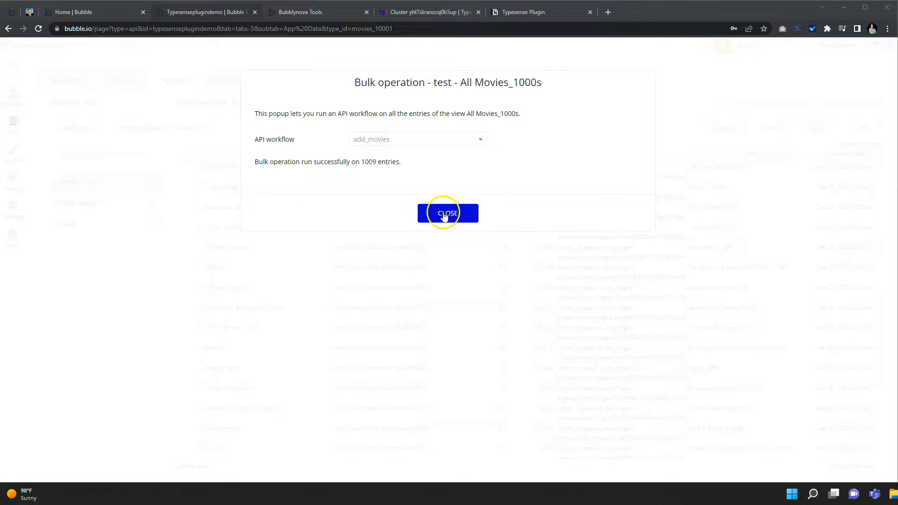
mouse_move(432, 196)
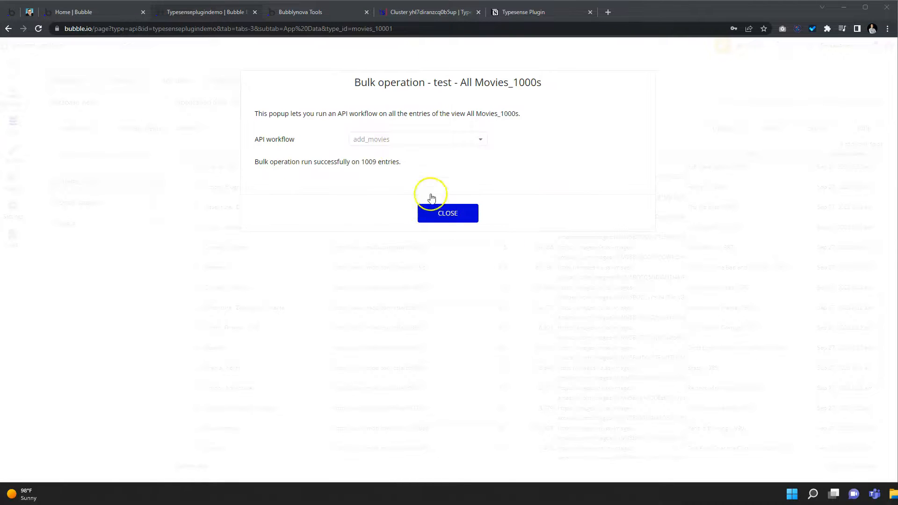
mouse_move(429, 13)
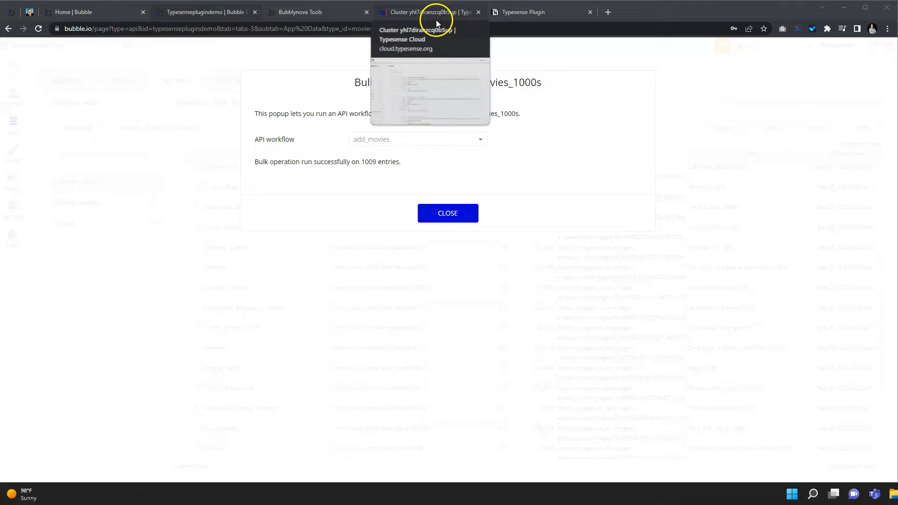
Step: Check the Typesense Cloud Movies_1000 search results for 1,009 documents
click(426, 11)
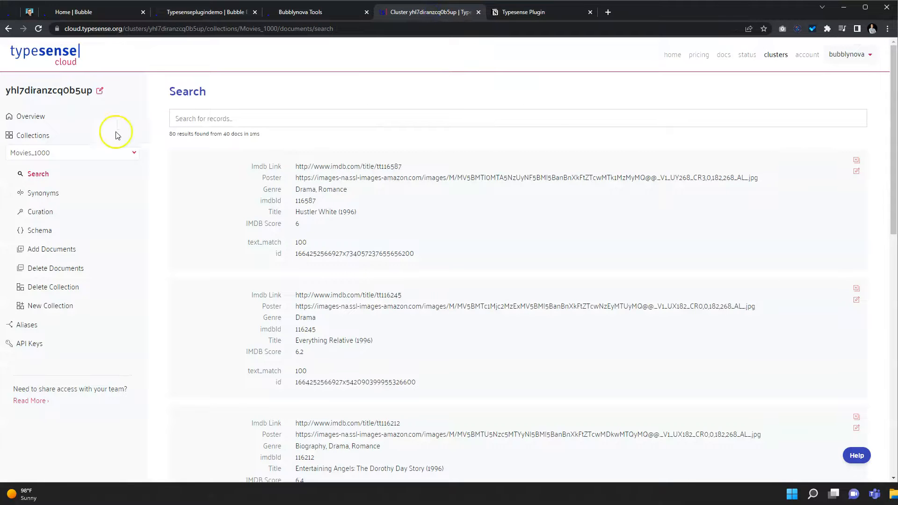
mouse_move(95, 66)
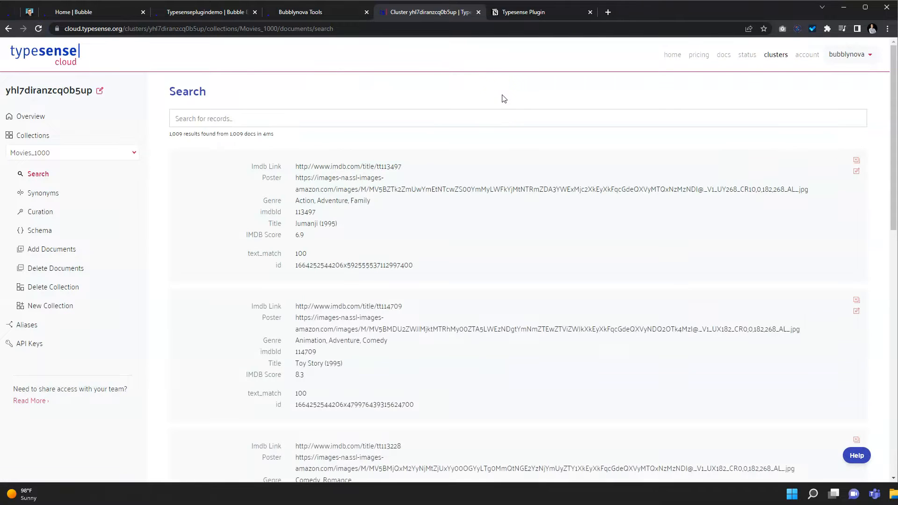
scroll(down, 3)
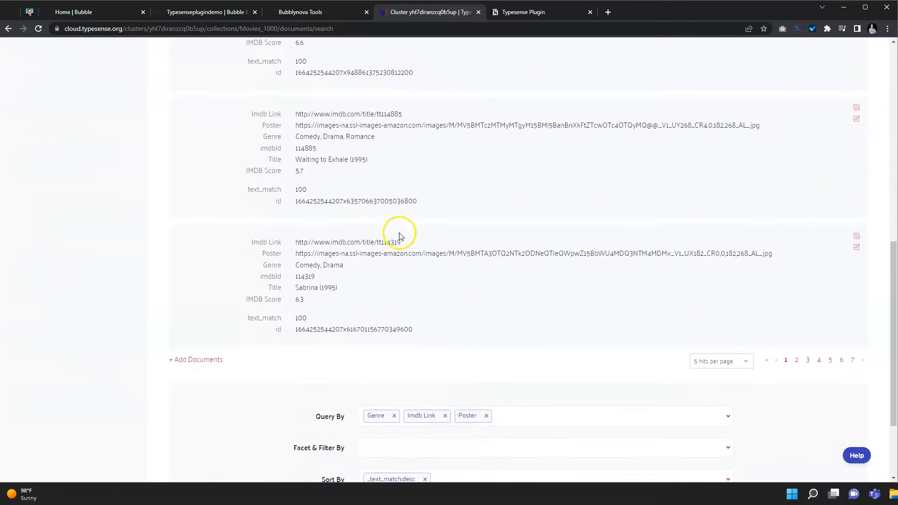
scroll(up, 3)
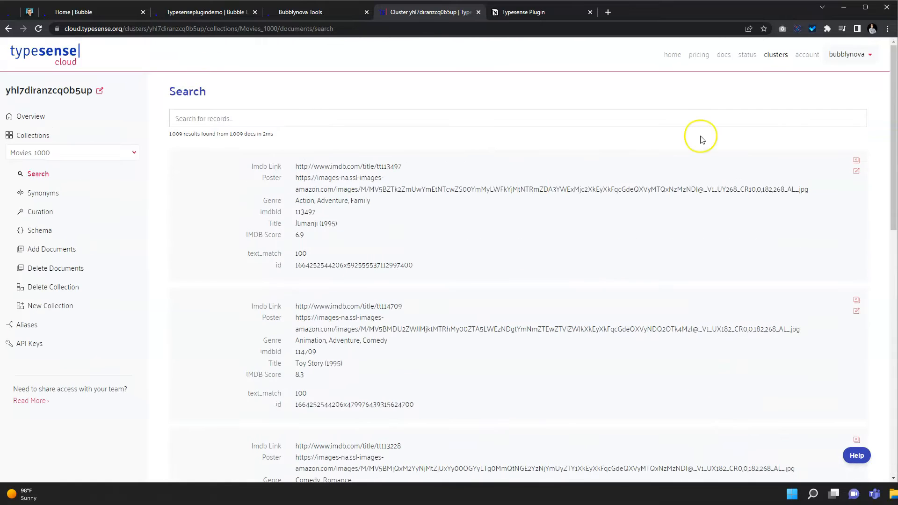
mouse_move(482, 214)
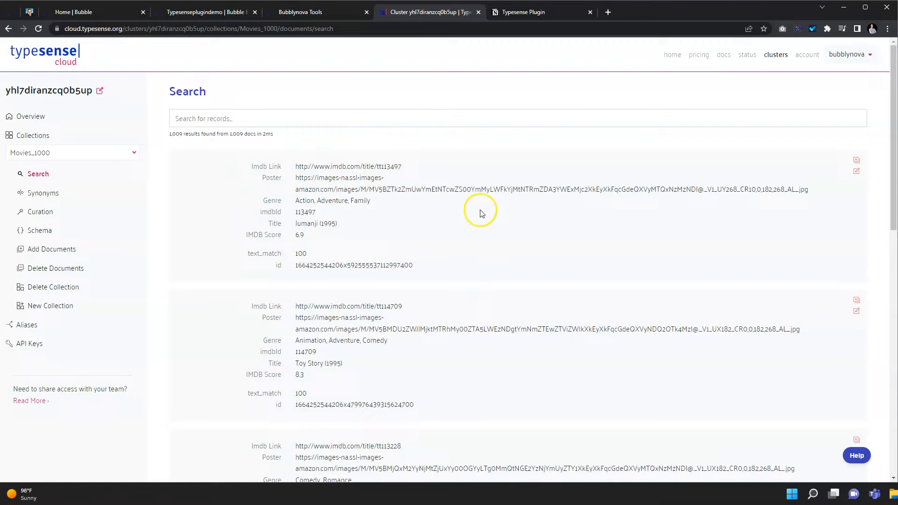
mouse_move(463, 18)
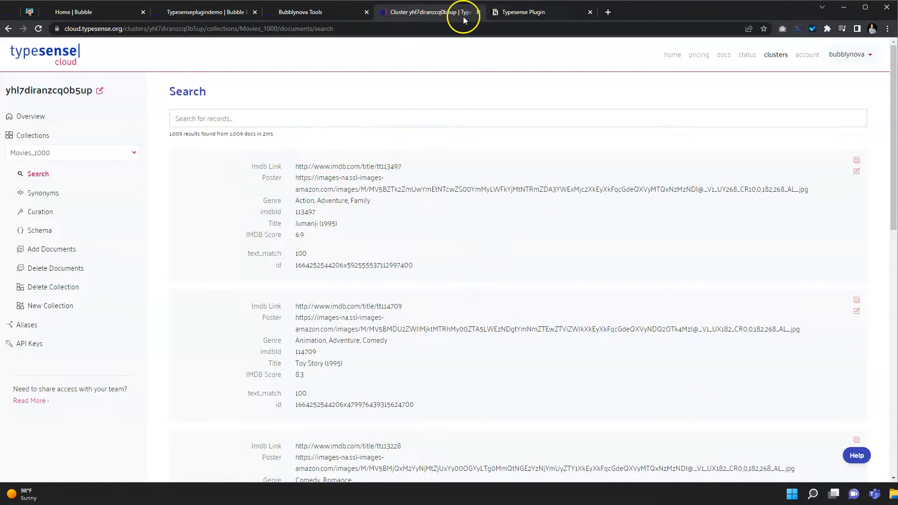
mouse_move(424, 12)
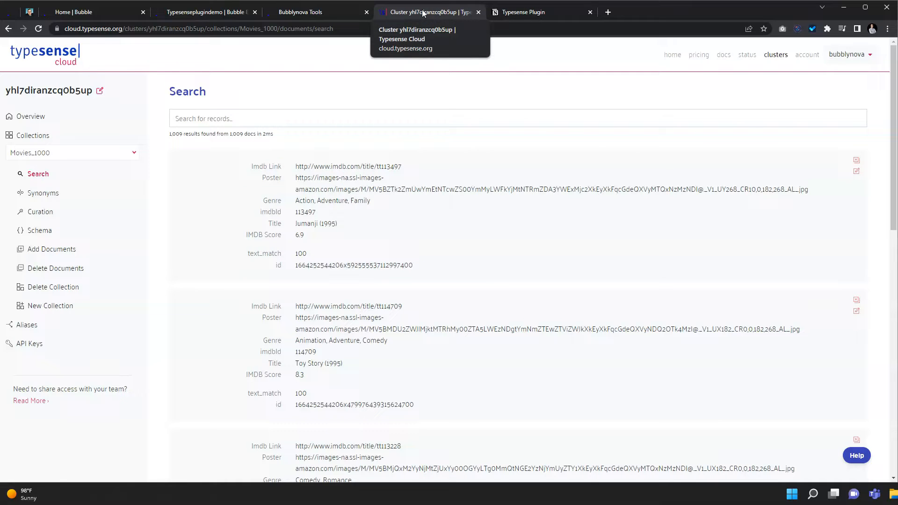
mouse_move(159, 94)
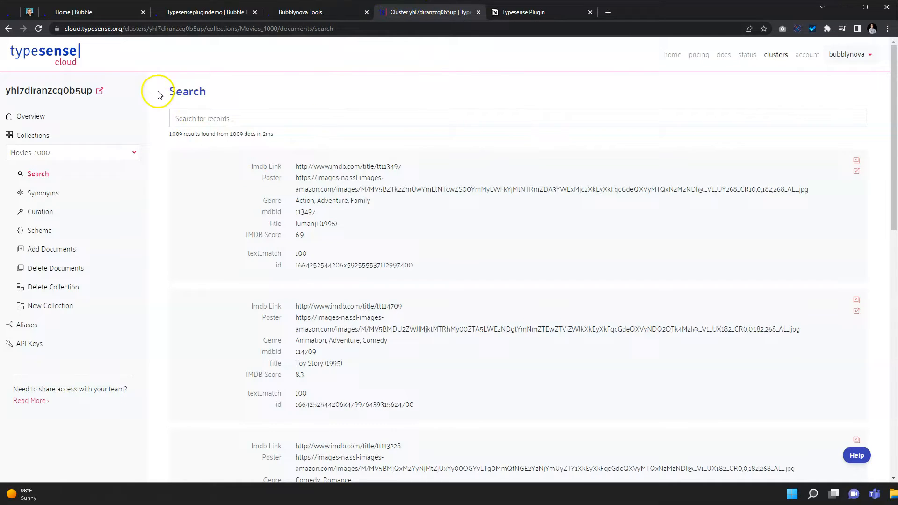
mouse_move(312, 243)
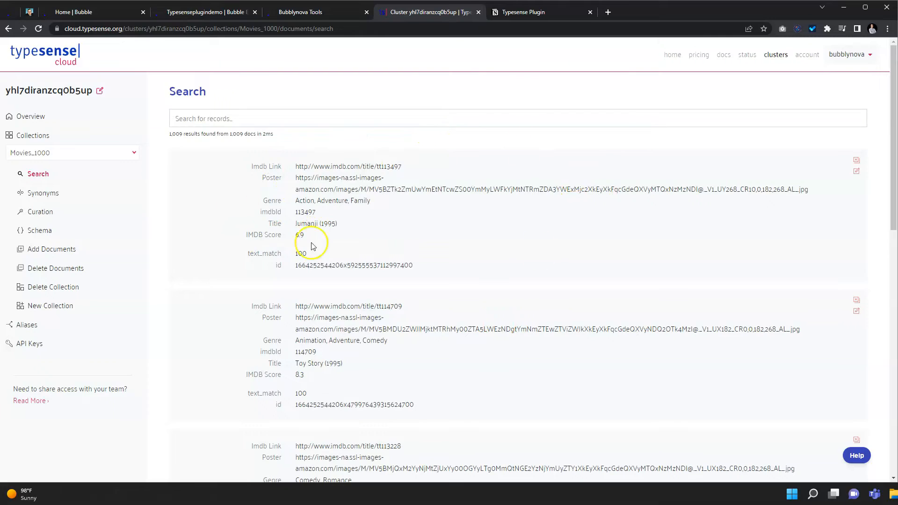
mouse_move(61, 354)
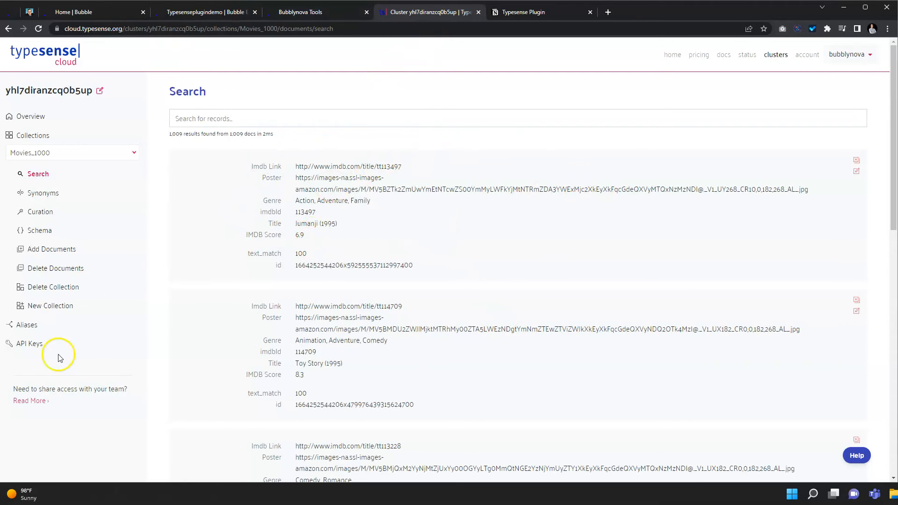